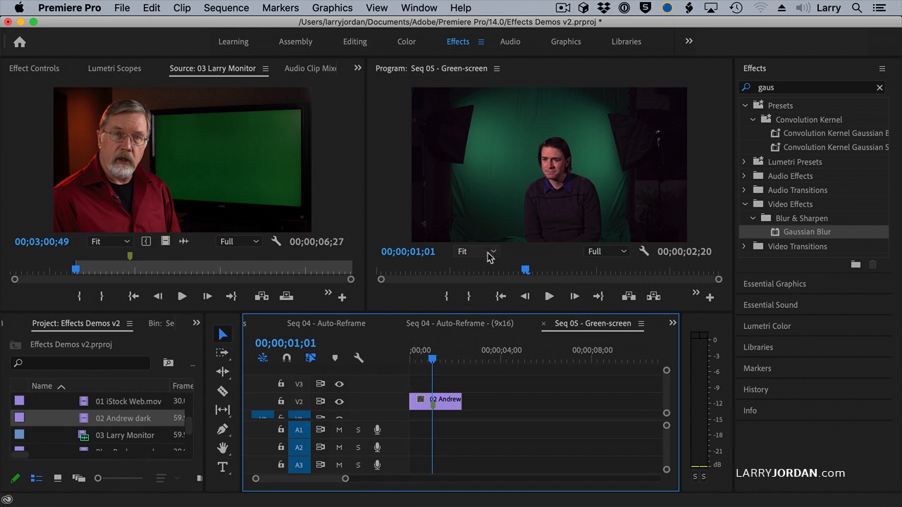
mouse_move(579, 131)
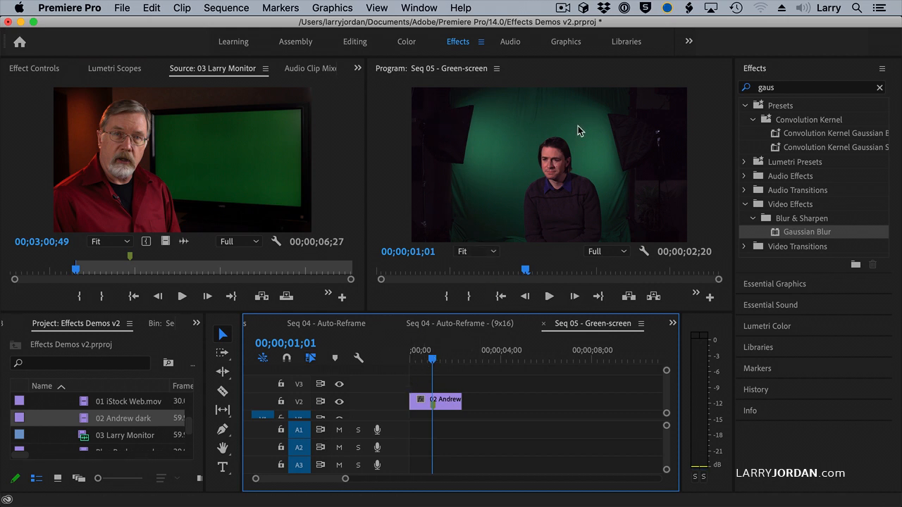
mouse_move(627, 236)
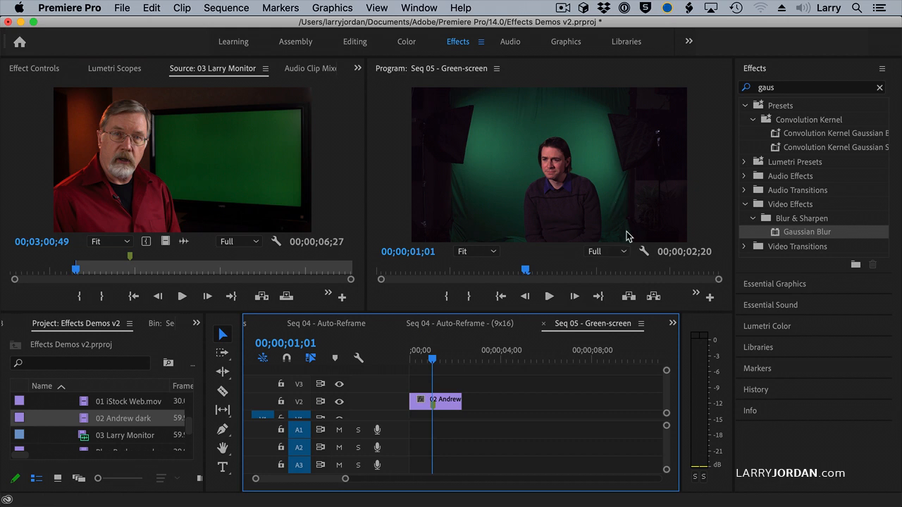
mouse_move(463, 344)
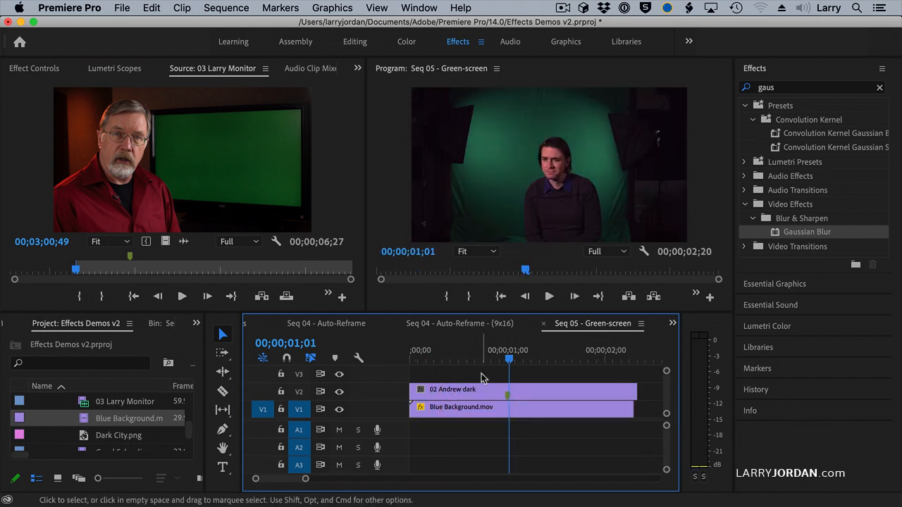
Search the effects for 'ultr' and drag Ultra Key onto the 02 Andrew dark clip.
left_click(521, 390)
type("u")
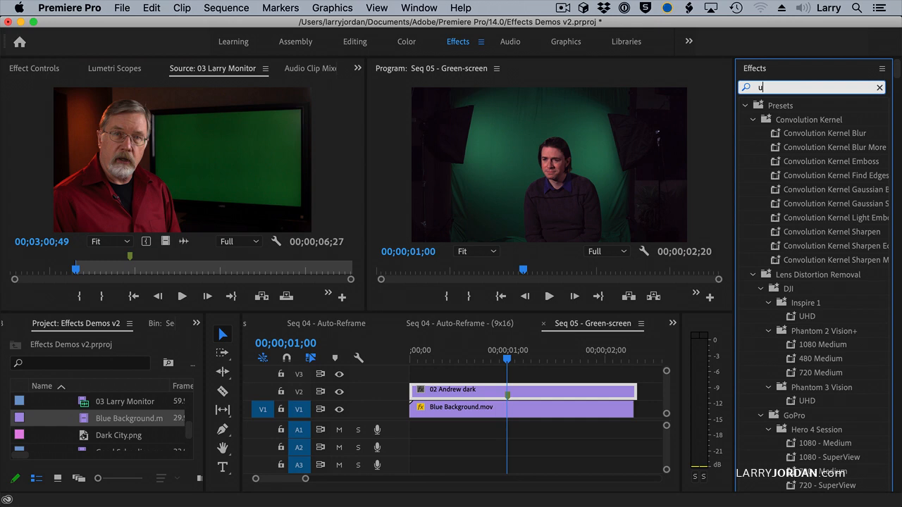
type("ltr")
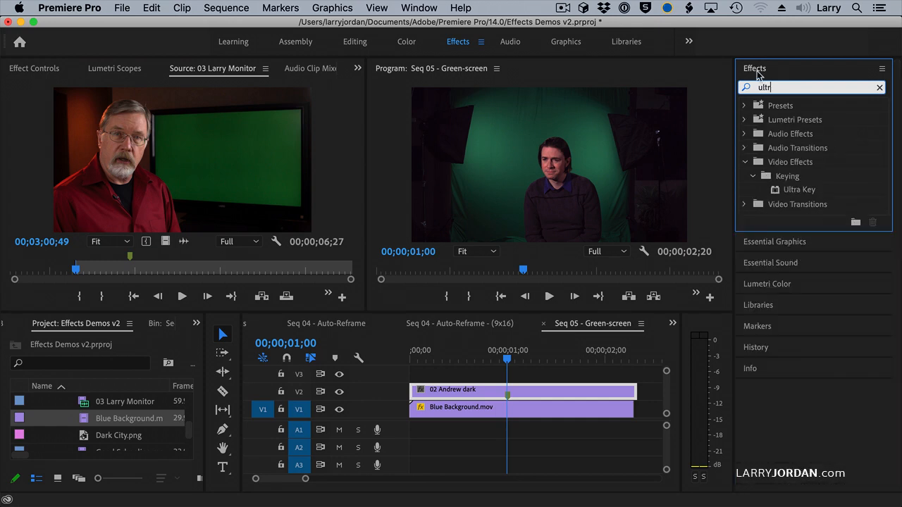
left_click_drag(799, 189, 541, 392)
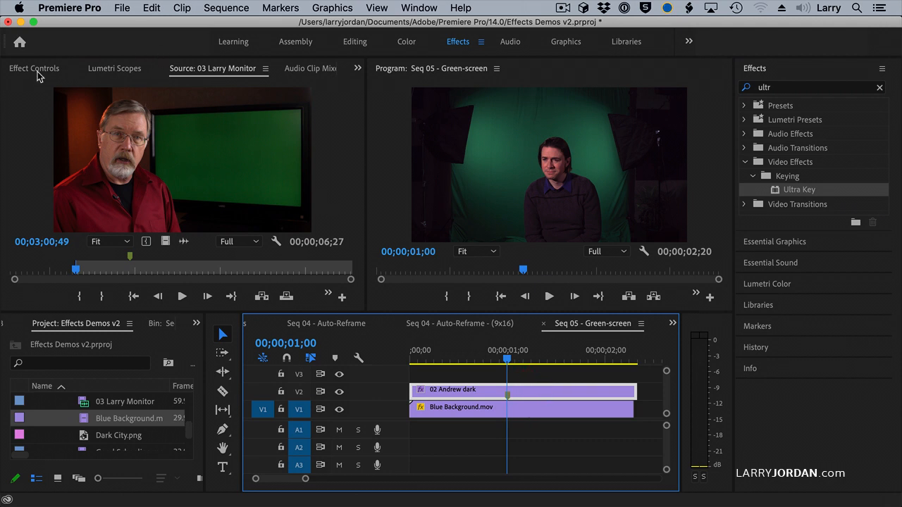
In Effect Controls, set Ultra Key's Key Color and switch Output to Alpha Channel.
left_click(33, 69)
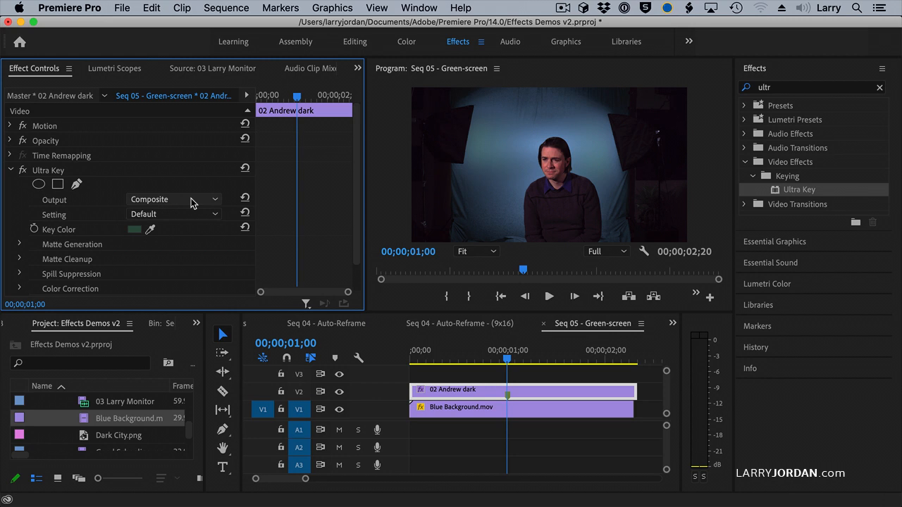
left_click(173, 199)
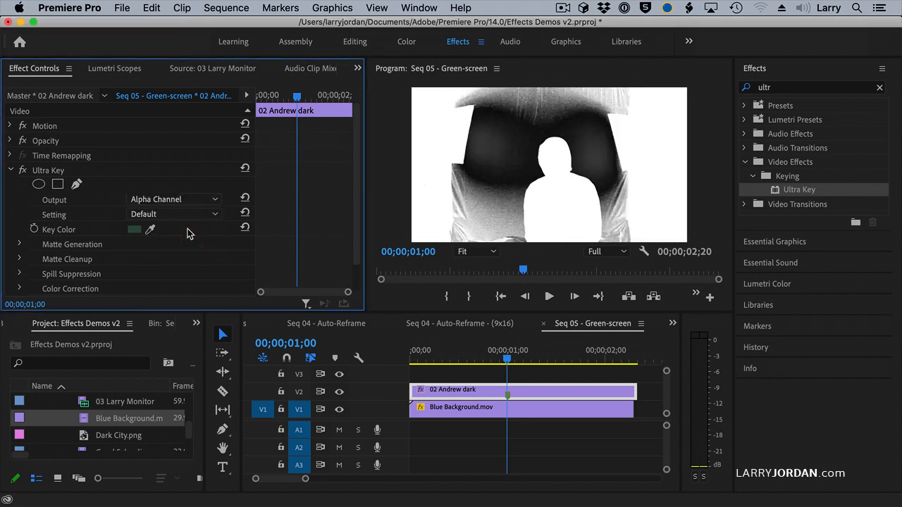
mouse_move(582, 203)
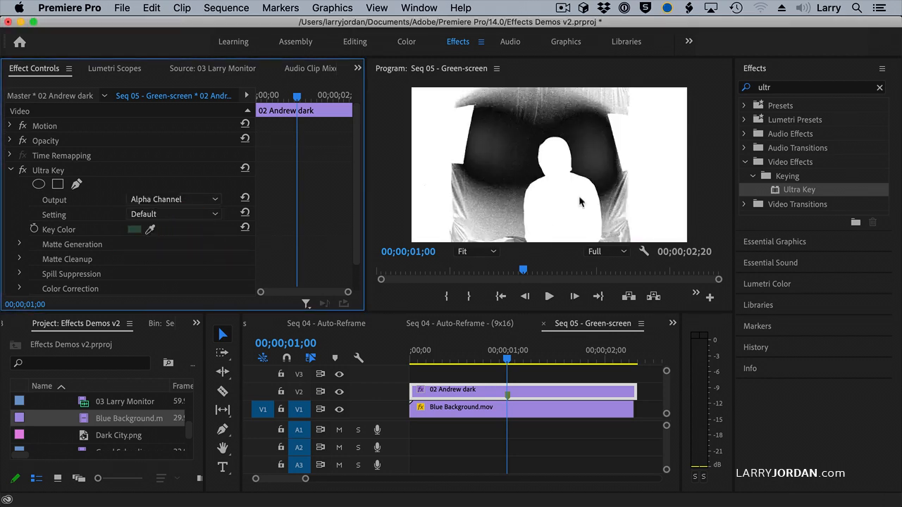
mouse_move(525, 130)
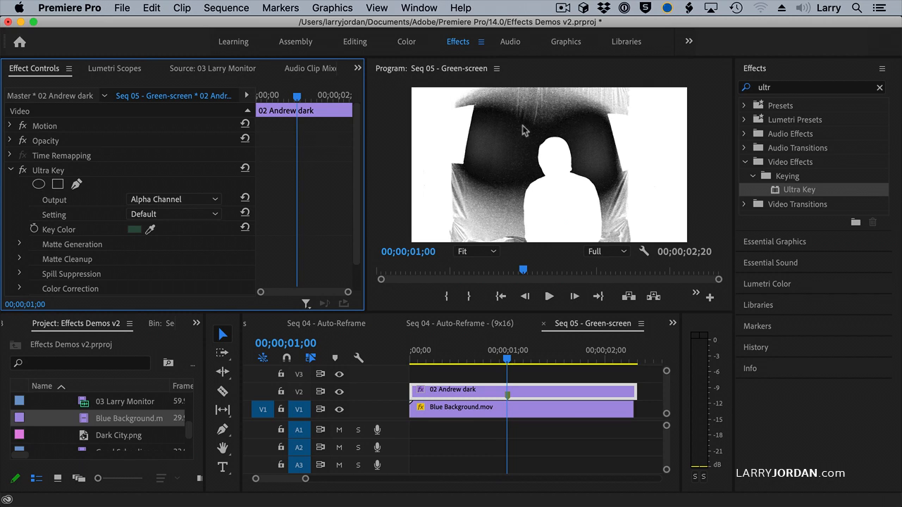
mouse_move(513, 138)
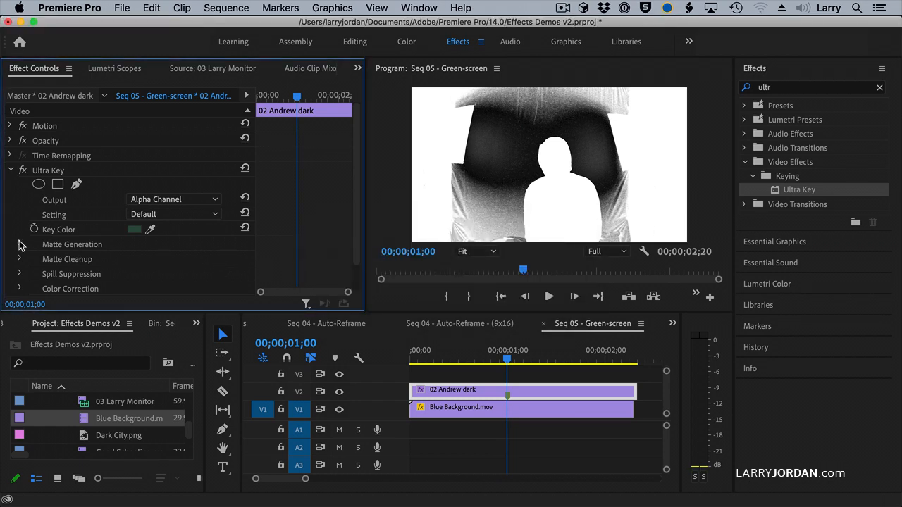
Expand Ultra Key's Matte Generation and set Pedestal to 99.0 and Shadow to 0.0.
left_click(20, 245)
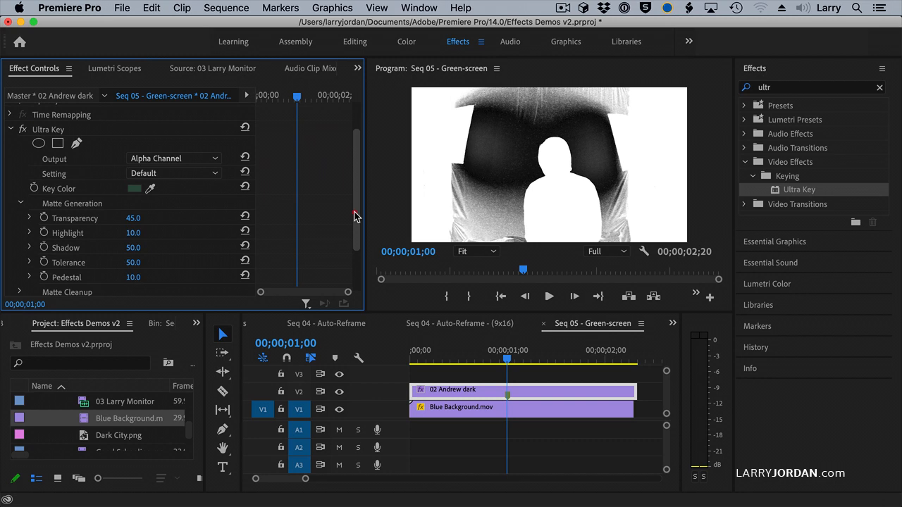
scroll("down", 3)
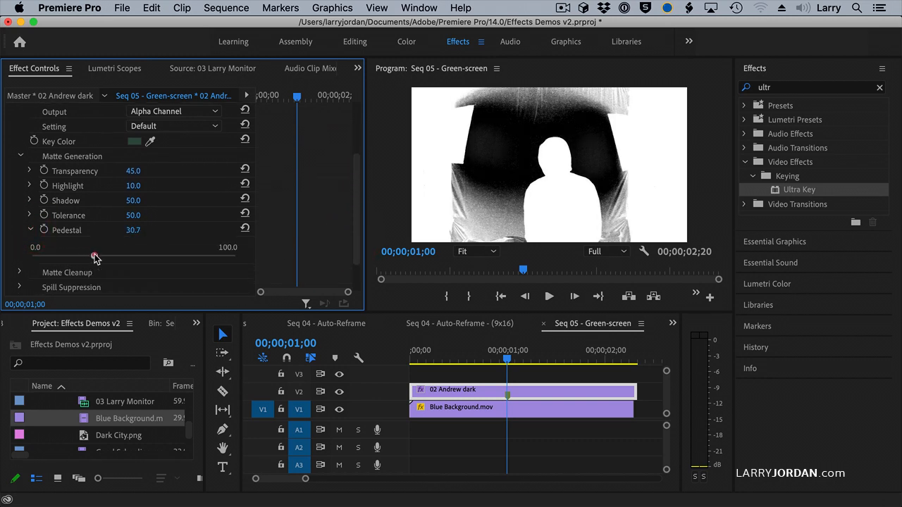
left_click_drag(96, 256, 217, 255)
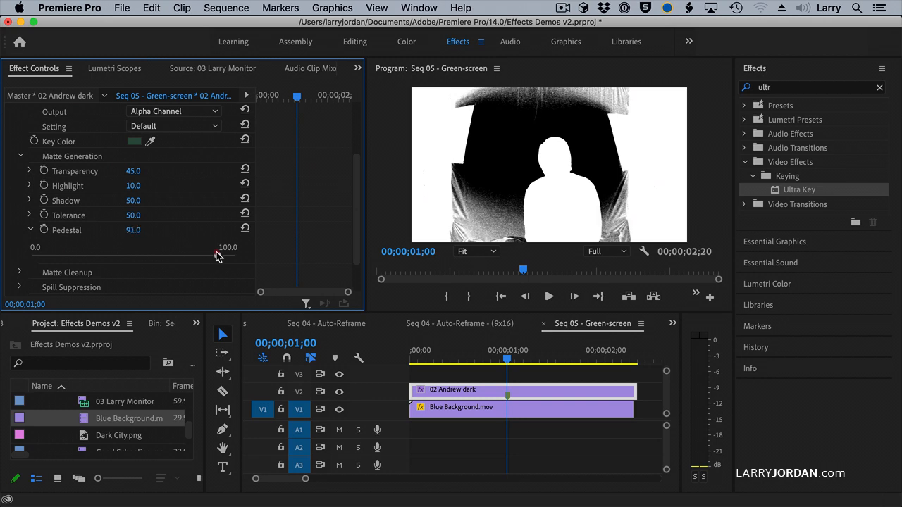
left_click_drag(218, 256, 225, 256)
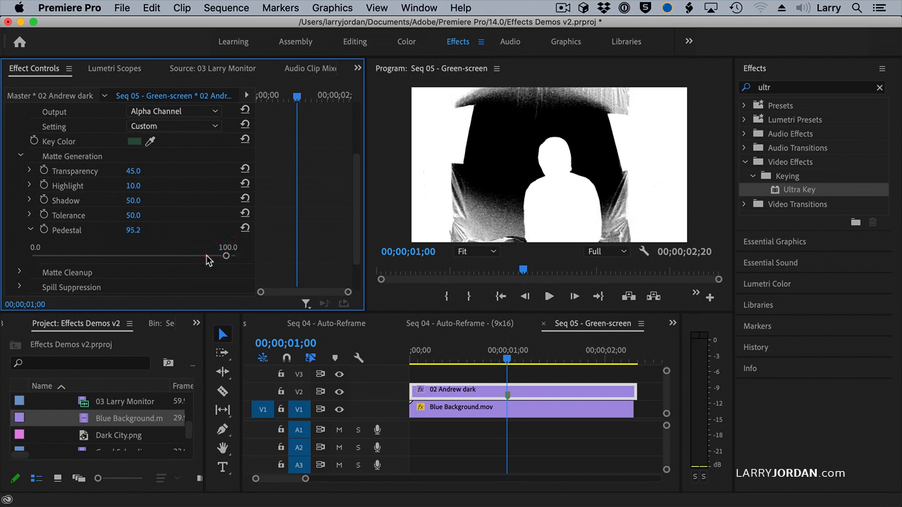
left_click_drag(225, 256, 233, 256)
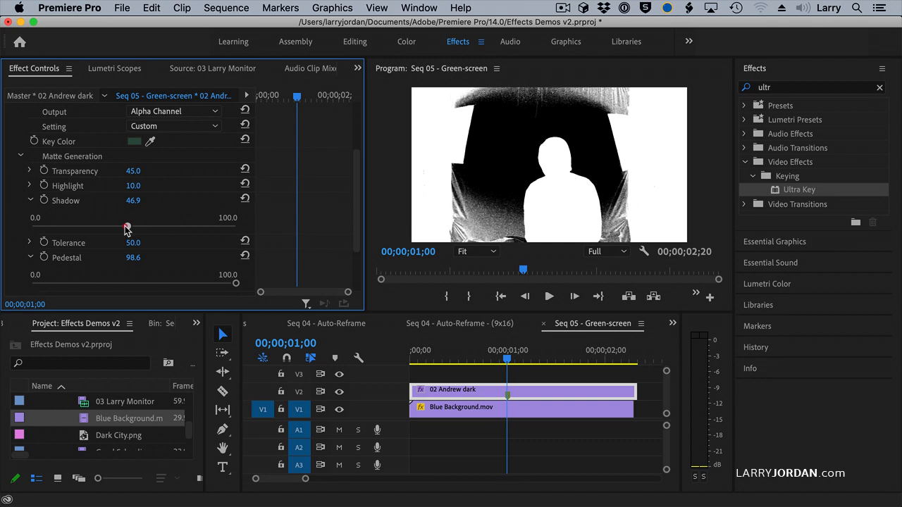
left_click_drag(127, 228, 78, 228)
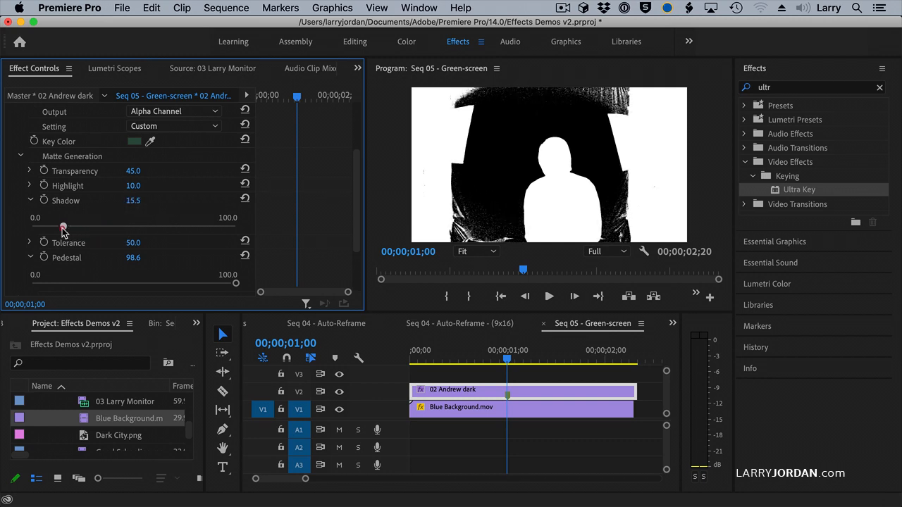
left_click_drag(63, 226, 43, 225)
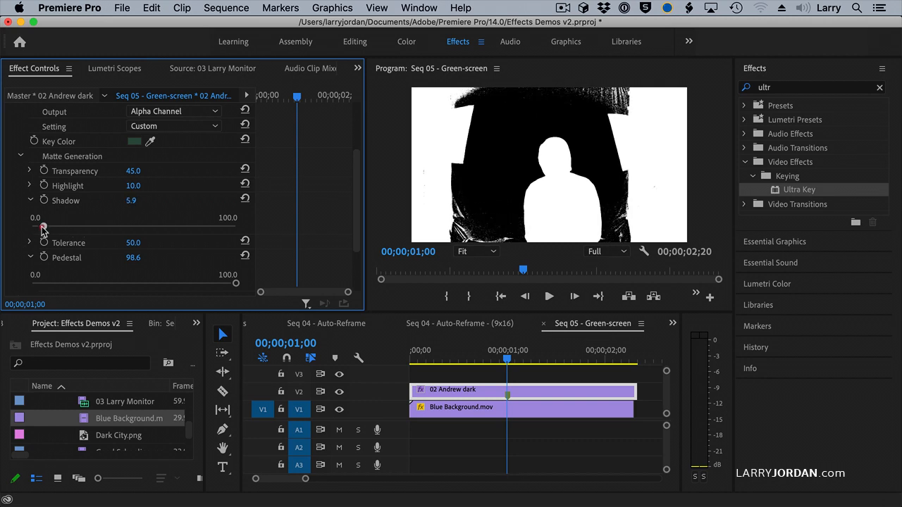
left_click_drag(44, 225, 57, 226)
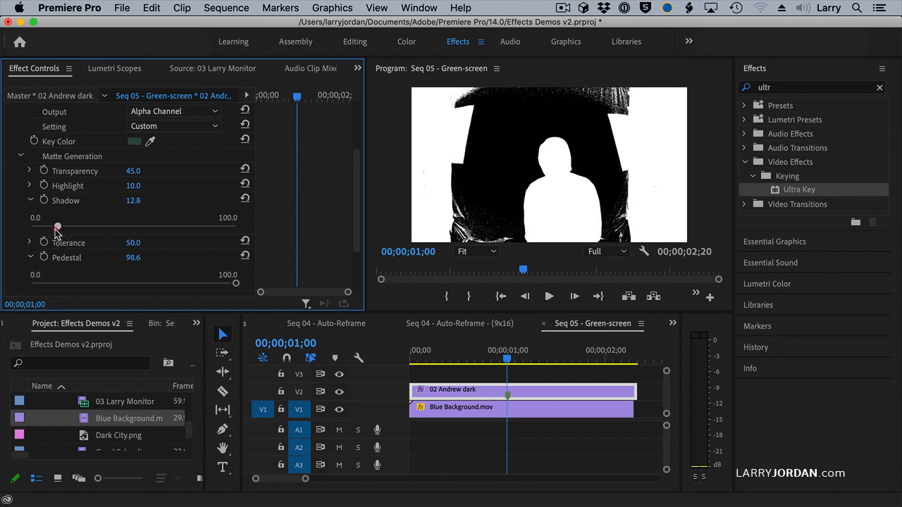
left_click_drag(63, 226, 60, 226)
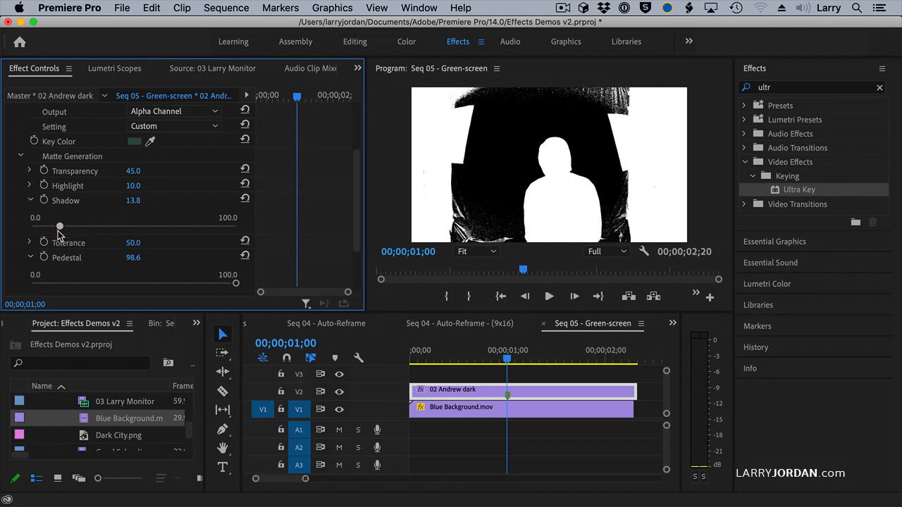
left_click_drag(60, 226, 31, 226)
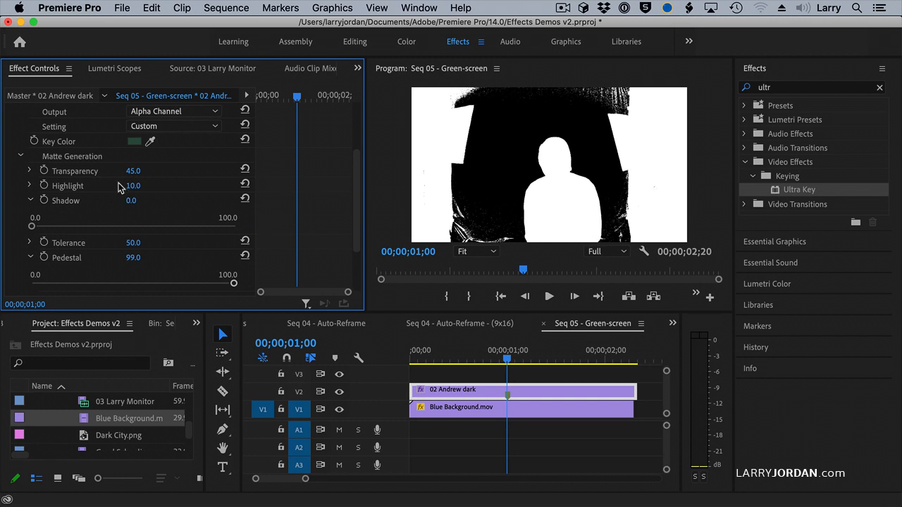
Set Matte Generation Transparency to 67.2 so the man becomes a solid white silhouette.
left_click(30, 171)
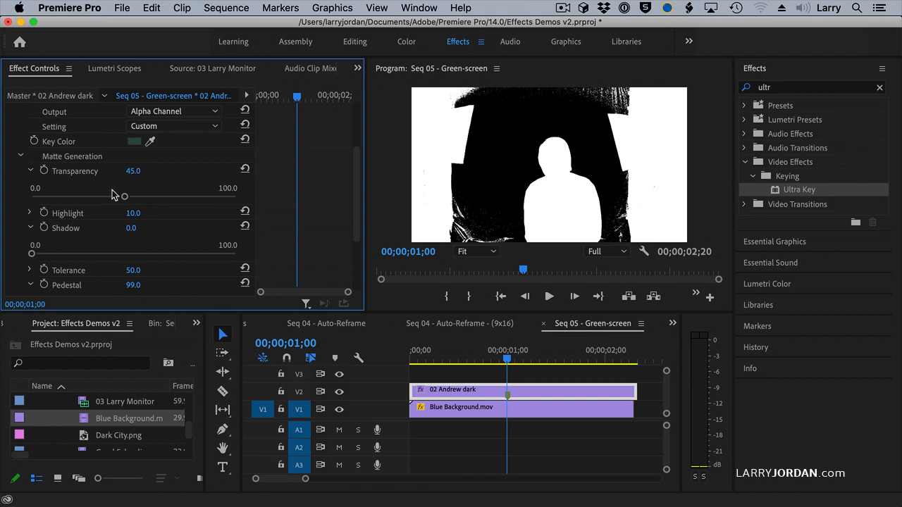
left_click_drag(124, 196, 156, 196)
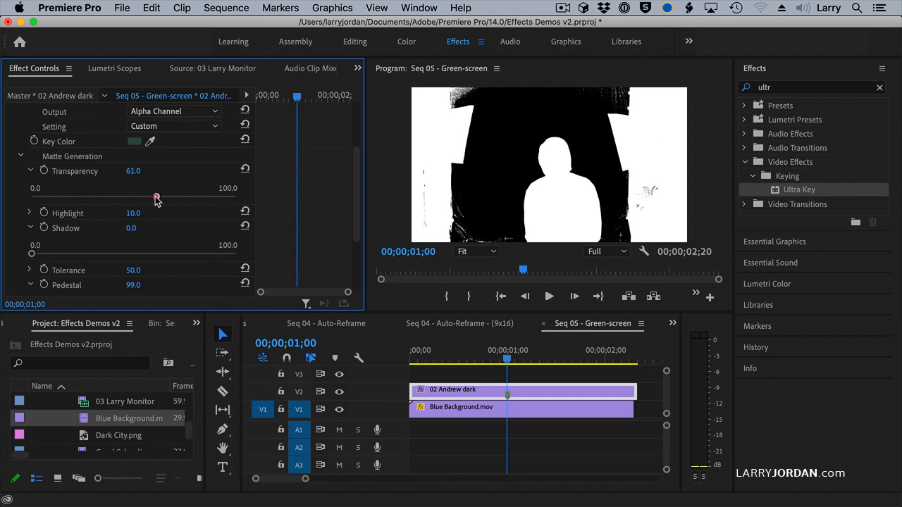
left_click_drag(155, 196, 201, 195)
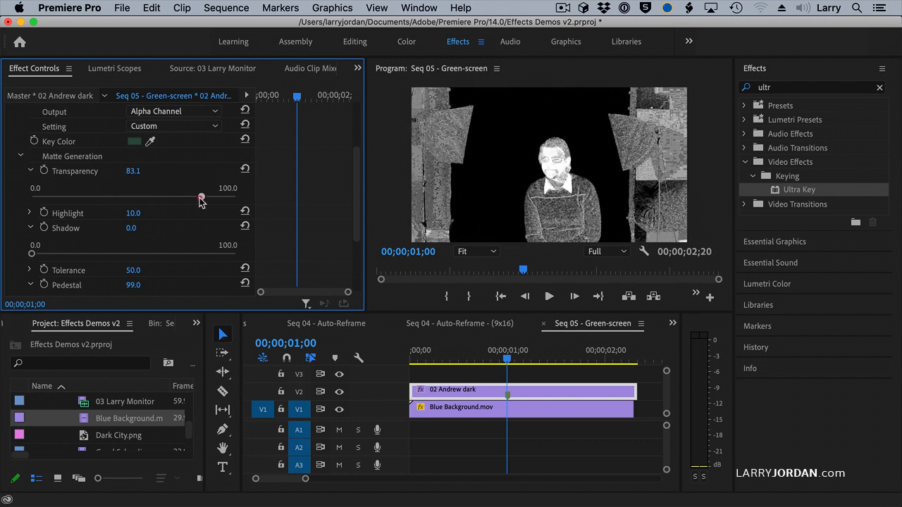
left_click_drag(202, 197, 197, 197)
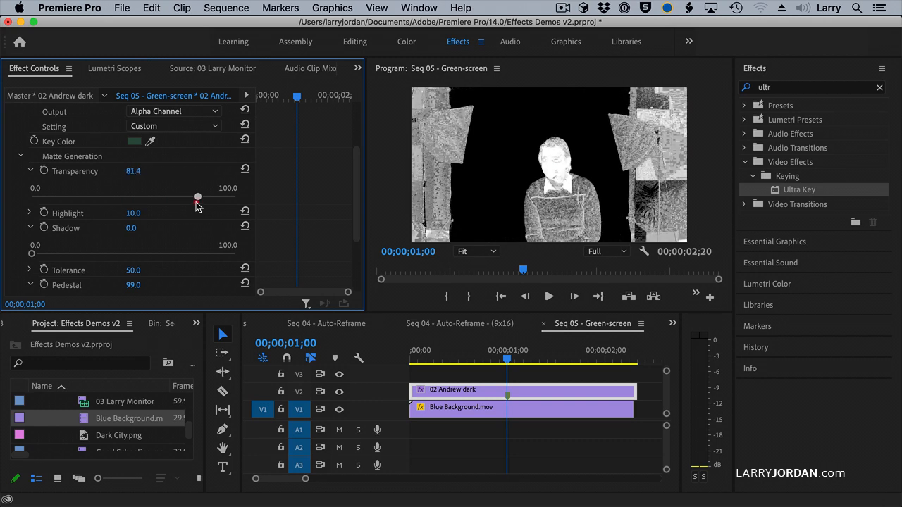
left_click_drag(197, 196, 198, 196)
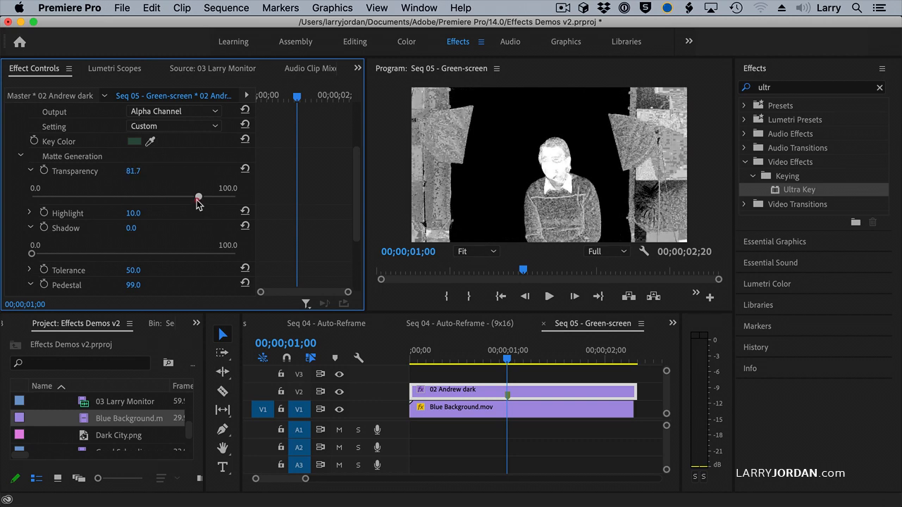
left_click_drag(200, 197, 186, 197)
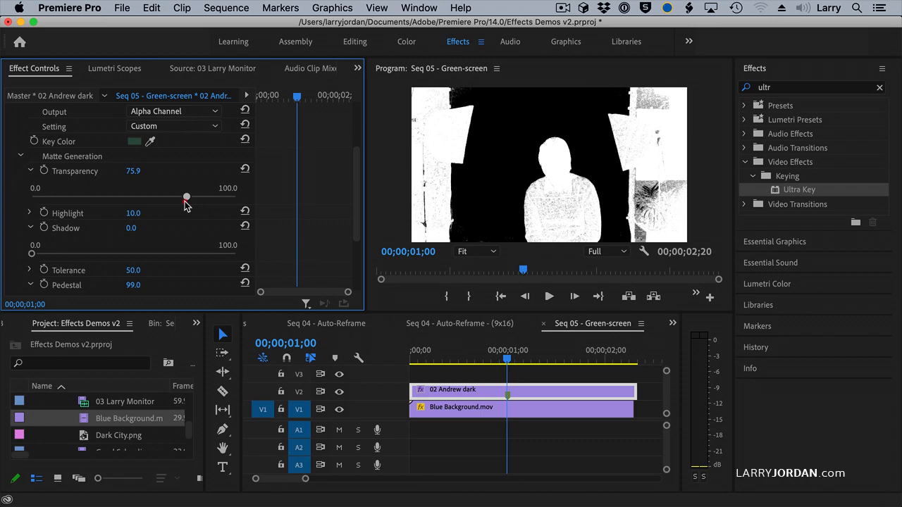
left_click_drag(187, 196, 176, 196)
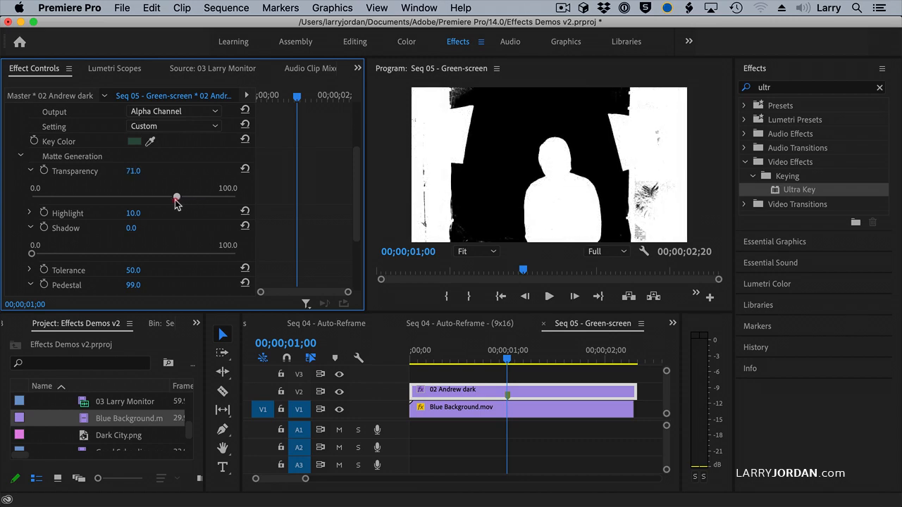
left_click_drag(176, 197, 171, 197)
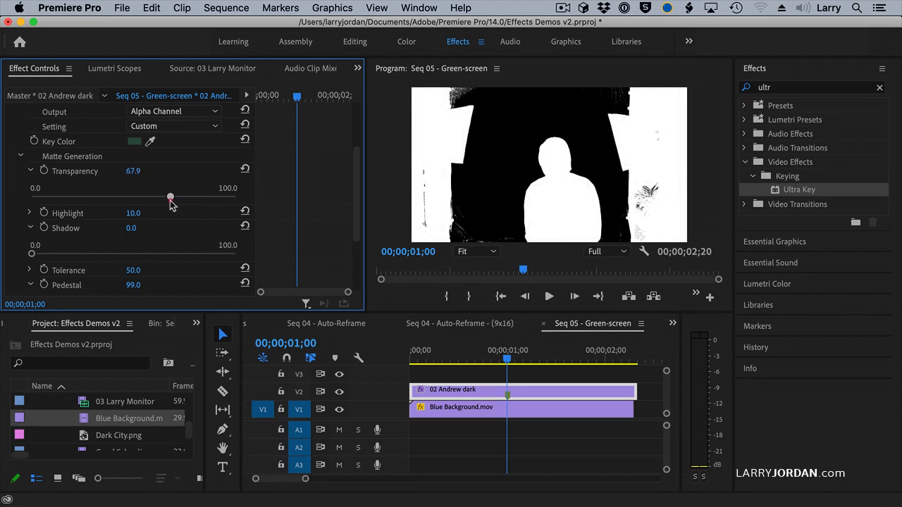
left_click_drag(170, 197, 174, 197)
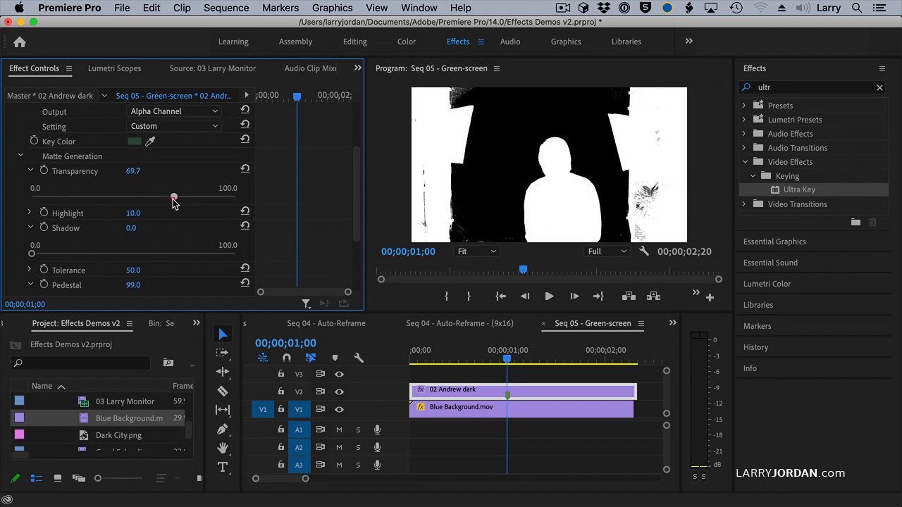
left_click_drag(174, 196, 170, 196)
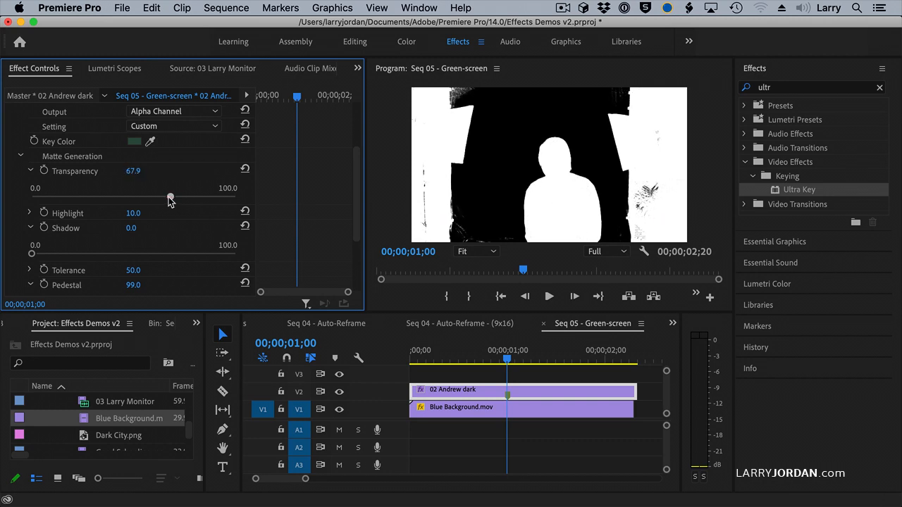
left_click_drag(169, 198, 172, 198)
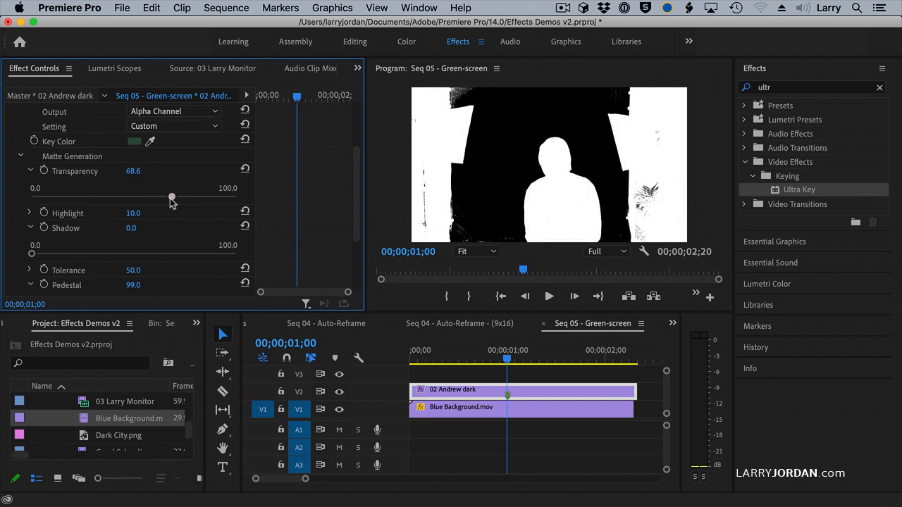
left_click_drag(172, 196, 169, 196)
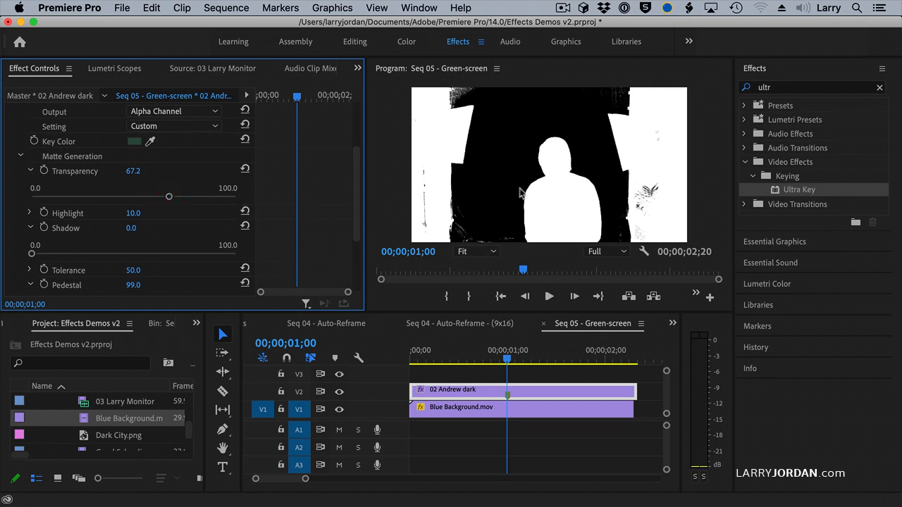
mouse_move(220, 222)
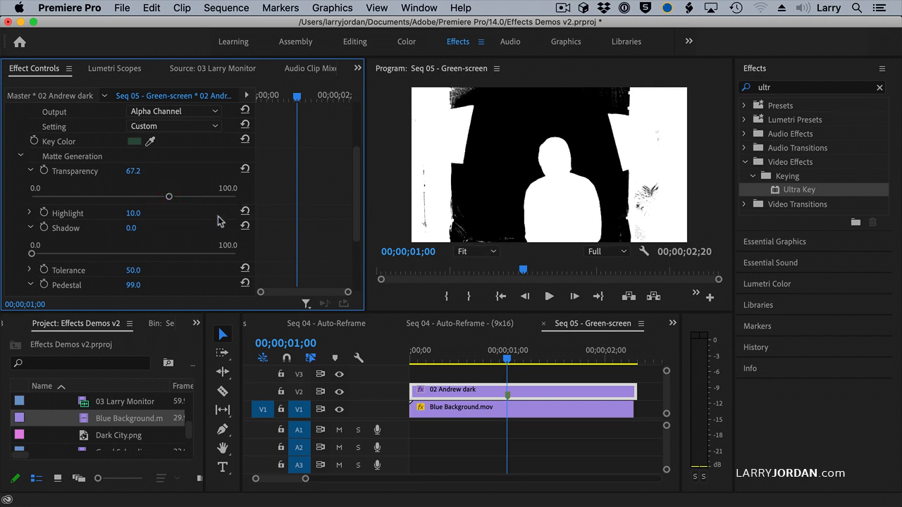
mouse_move(352, 213)
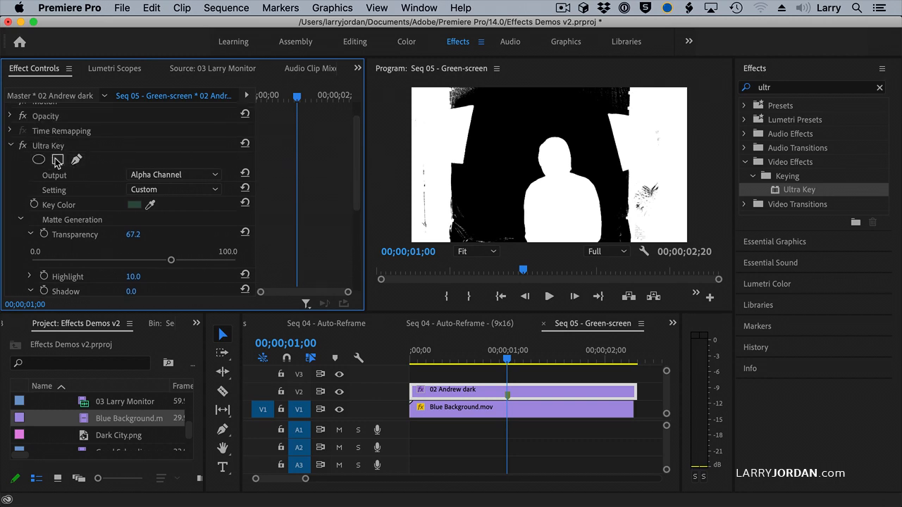
Expand Opacity on the Andrew dark clip and create Mask (1) with the pen tool.
left_click(57, 159)
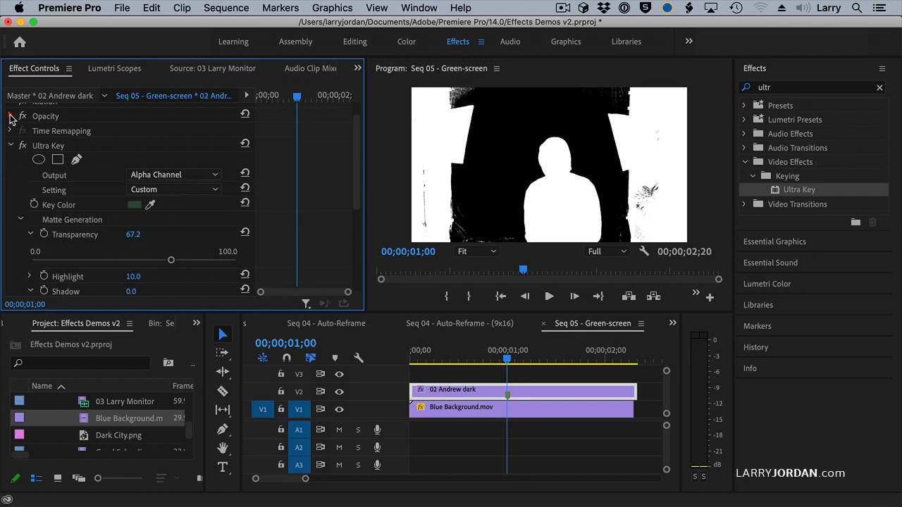
left_click(76, 130)
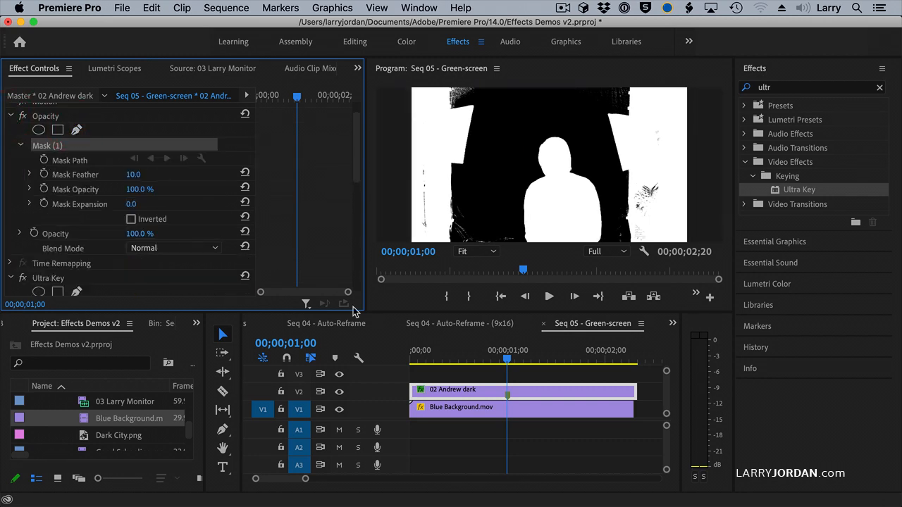
Zoom the Program monitor to 50% and draw a closed pen mask hugging the man.
left_click(477, 251)
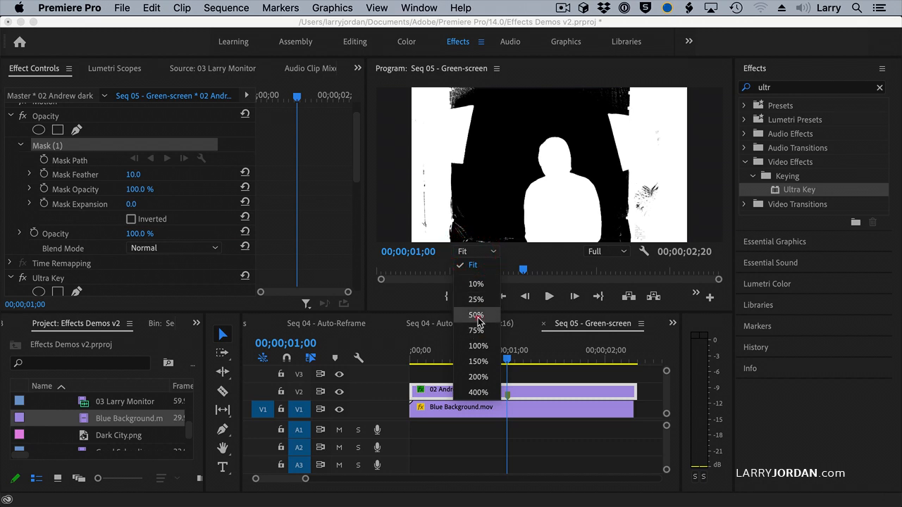
left_click(476, 315)
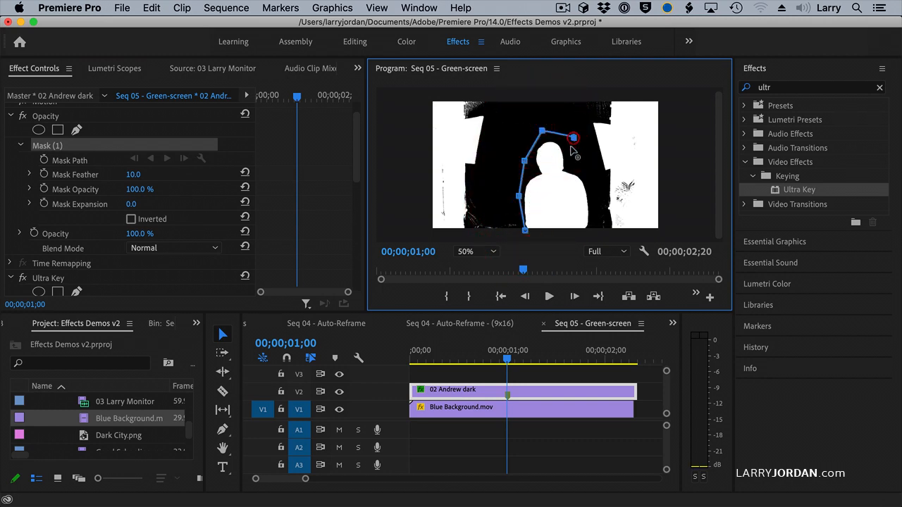
left_click_drag(572, 137, 590, 213)
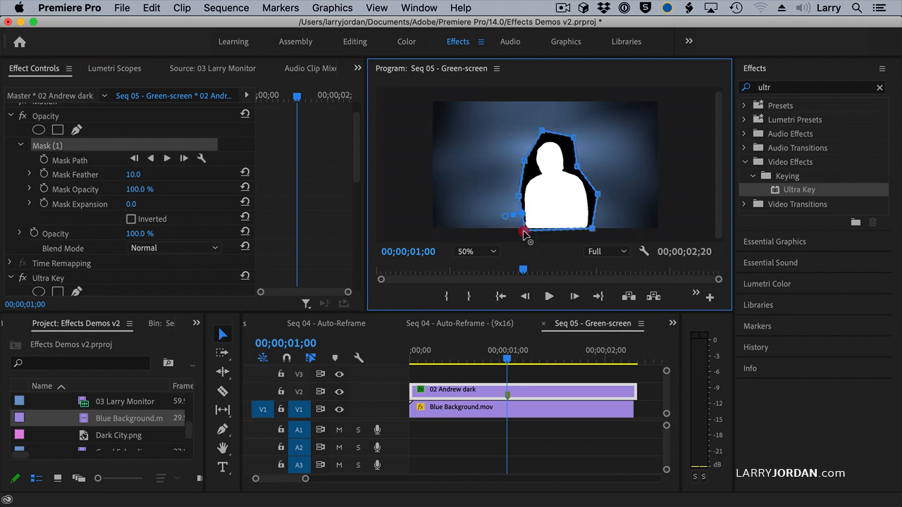
mouse_move(590, 232)
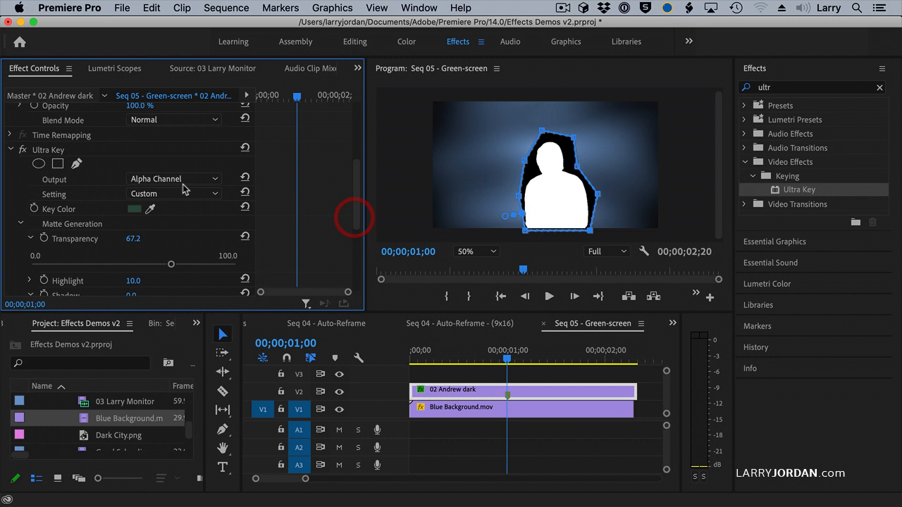
Switch Ultra Key Output to Composite and replace Blue Background.mov on V1 with Dark City.png.
left_click(174, 179)
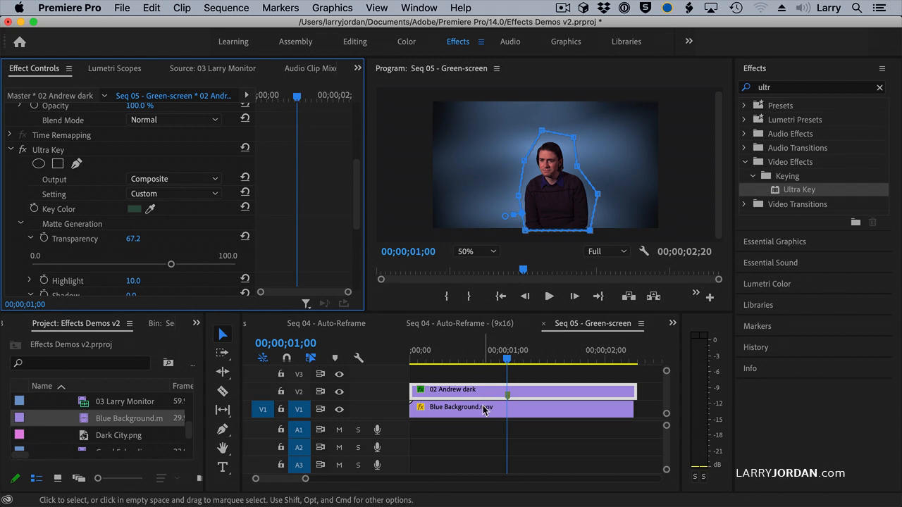
left_click(461, 407)
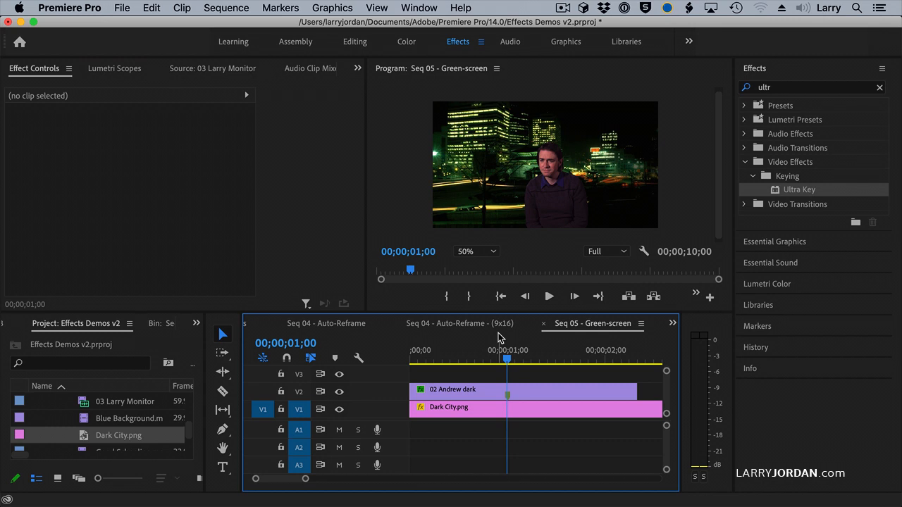
Select 02 Andrew dark clip and set Motion Scale to 166 and Position to 864, 304.
left_click(493, 389)
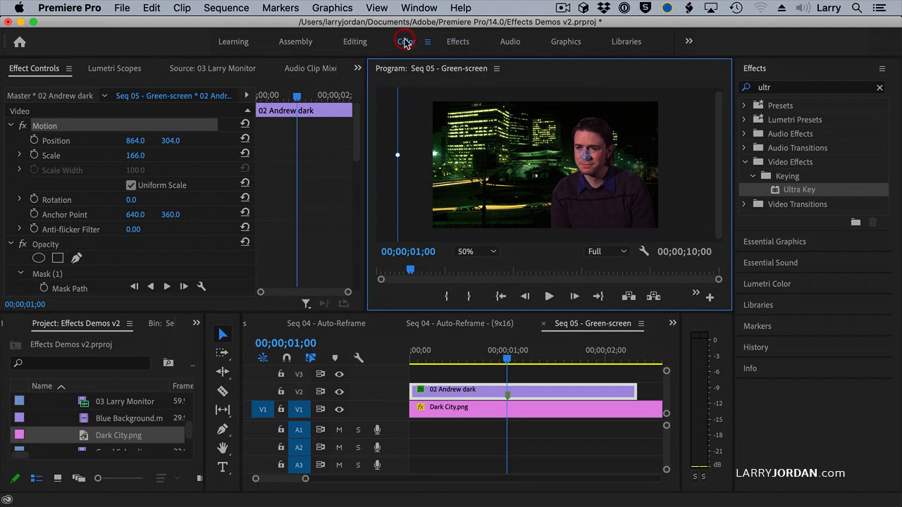
In the Color workspace, drag Lumetri Vibrance to -32.3, scrub the playhead, and return to Effects.
left_click(405, 41)
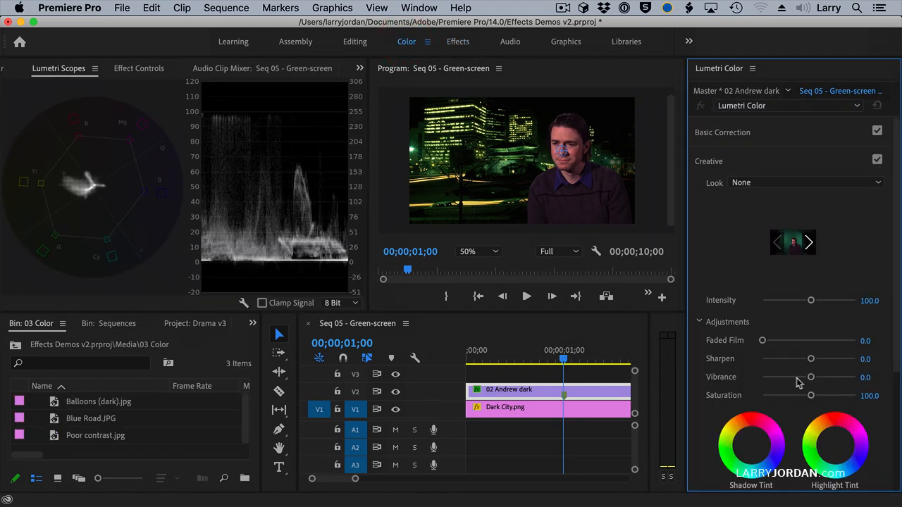
left_click_drag(810, 377, 794, 377)
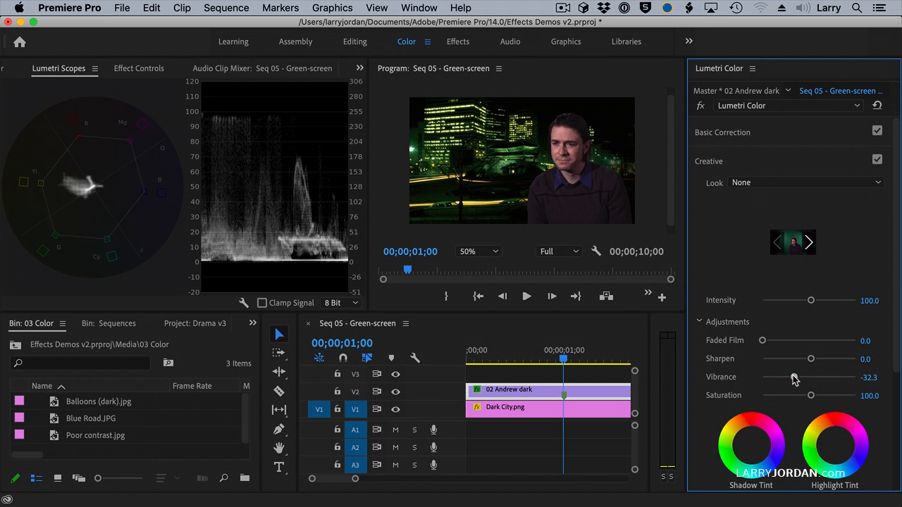
left_click_drag(795, 377, 800, 377)
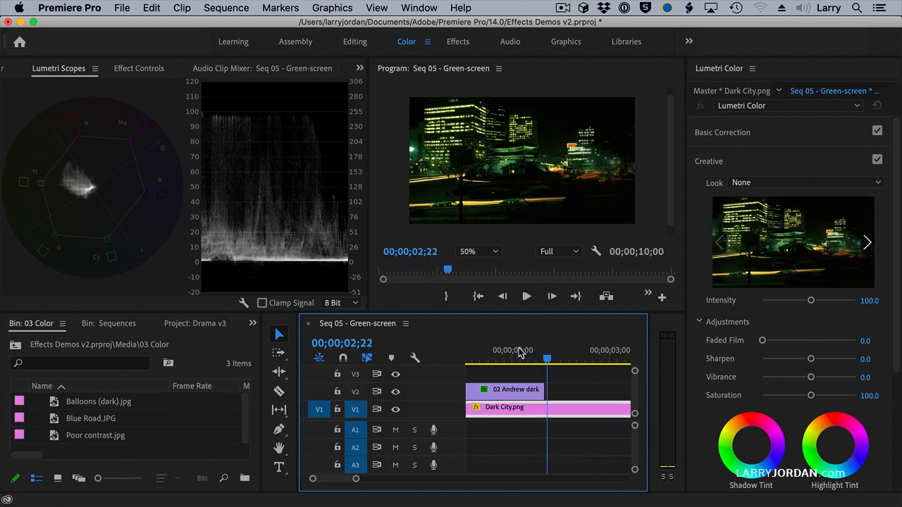
left_click_drag(548, 359, 512, 359)
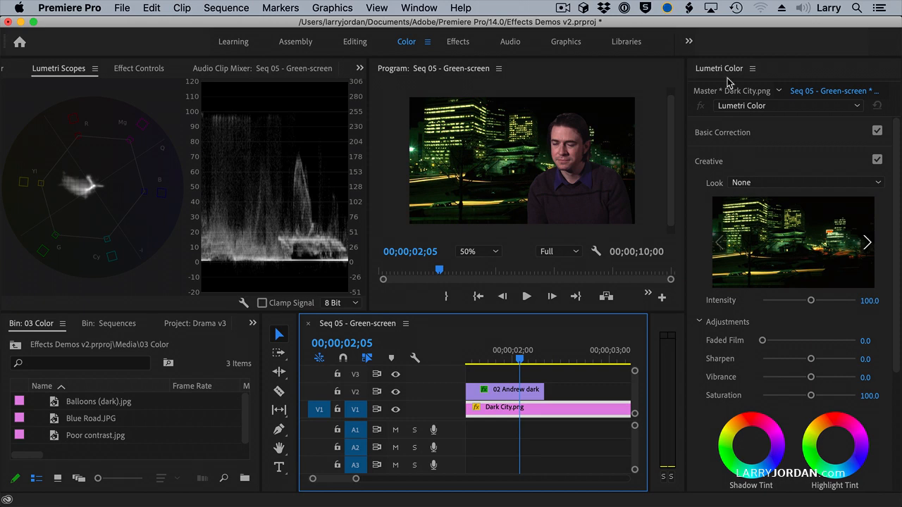
left_click(355, 41)
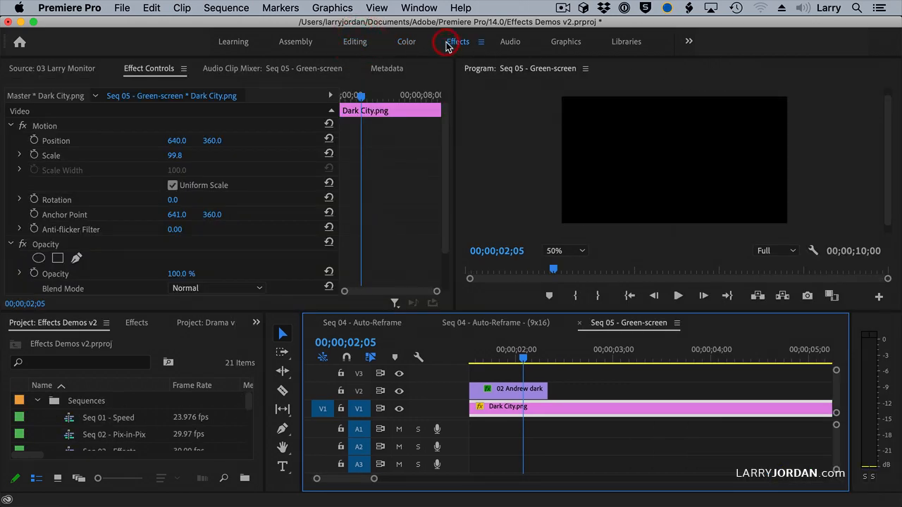
Apply Gaussian Blur to Dark City.png and set its Blurriness to 29.
left_click(457, 41)
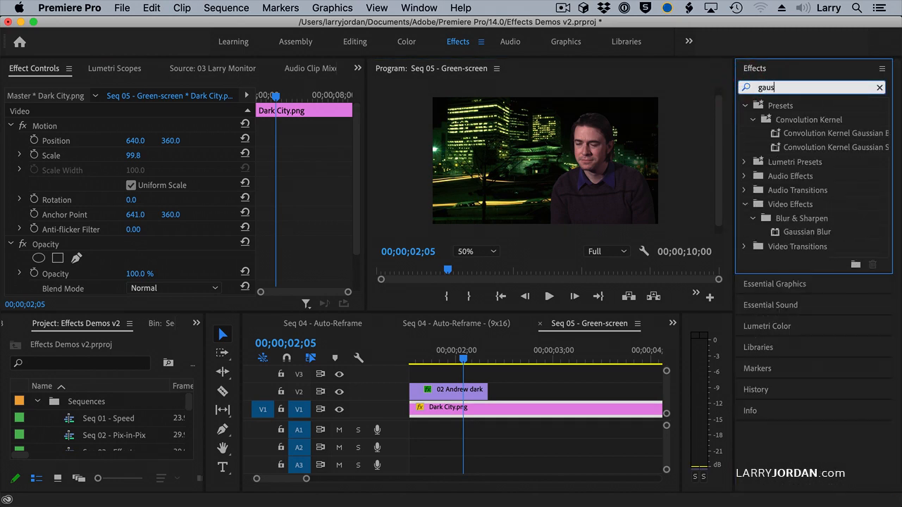
left_click(807, 231)
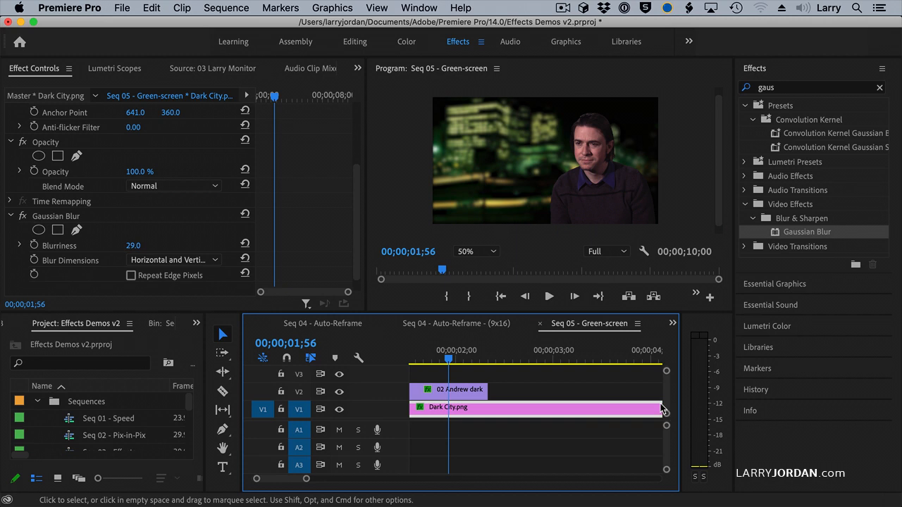
mouse_move(663, 409)
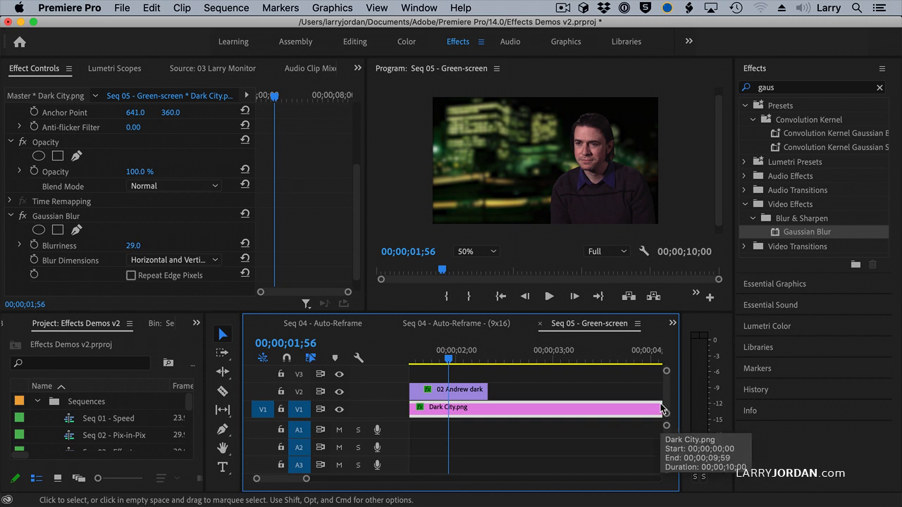